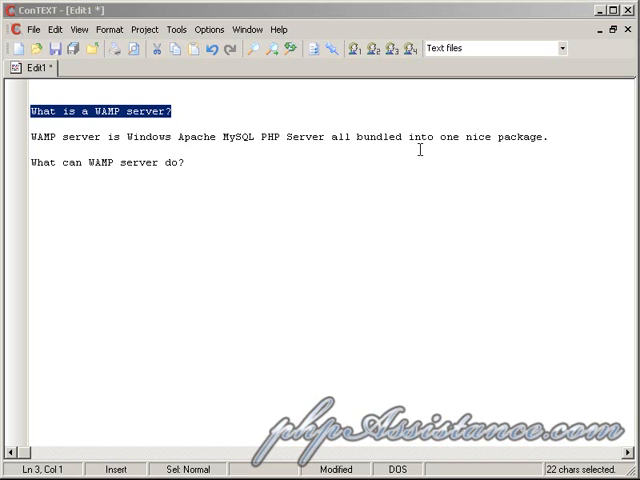
mouse_move(156, 148)
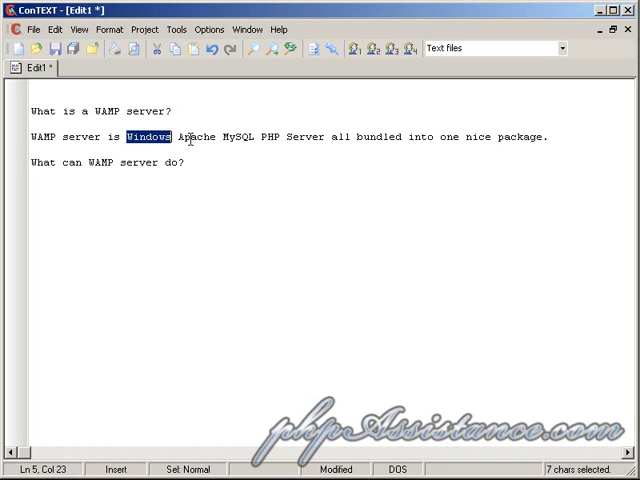
Browse the Apache2Triad project page, highlighting the words Windows and Server while reading.
double_click(236, 136)
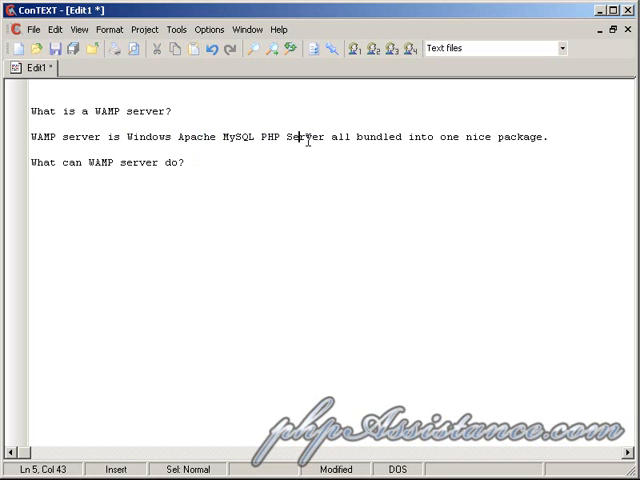
double_click(306, 136)
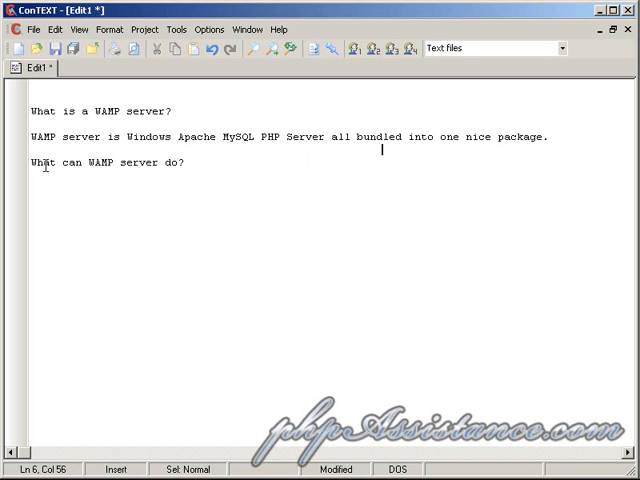
mouse_move(166, 164)
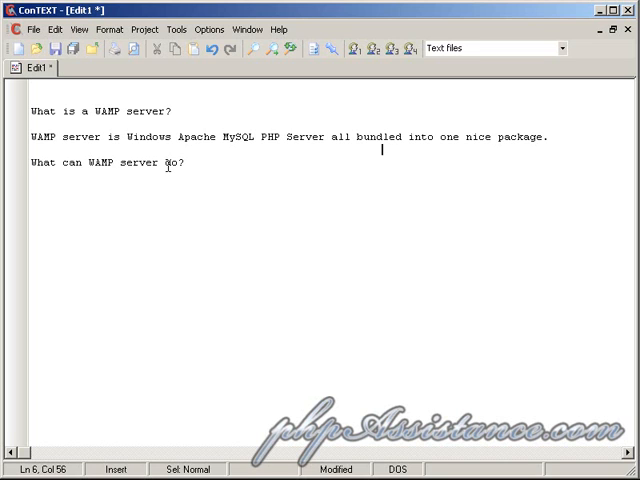
type("d.net/")
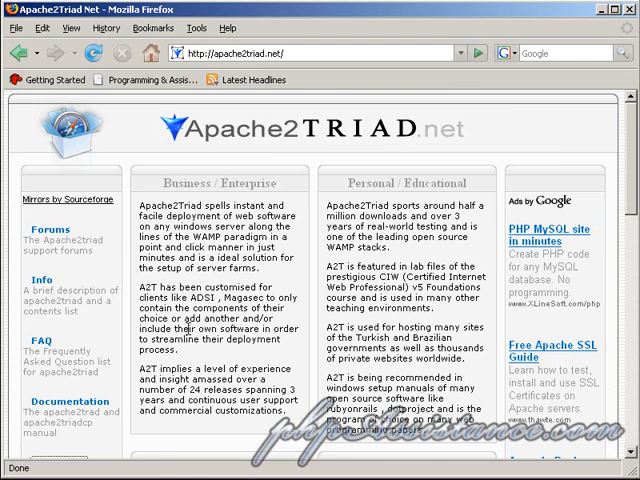
scroll("down", 3)
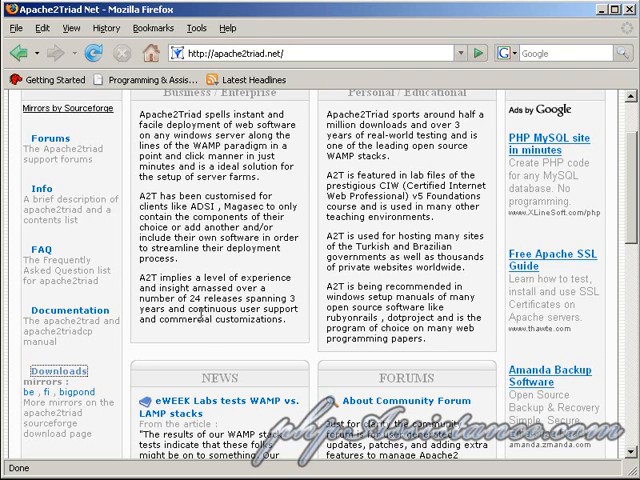
scroll("down", 3)
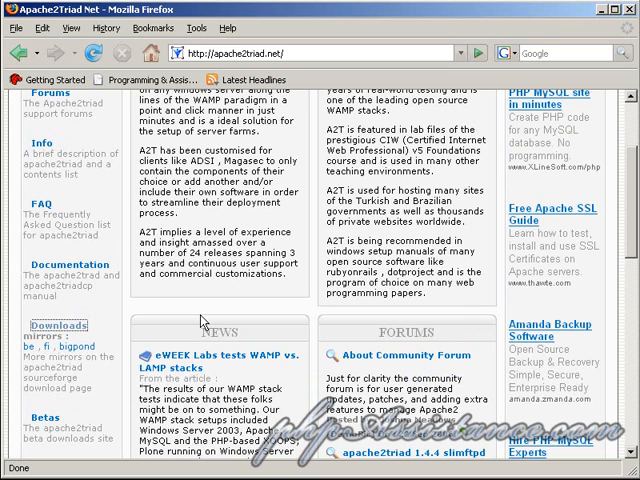
mouse_move(48, 324)
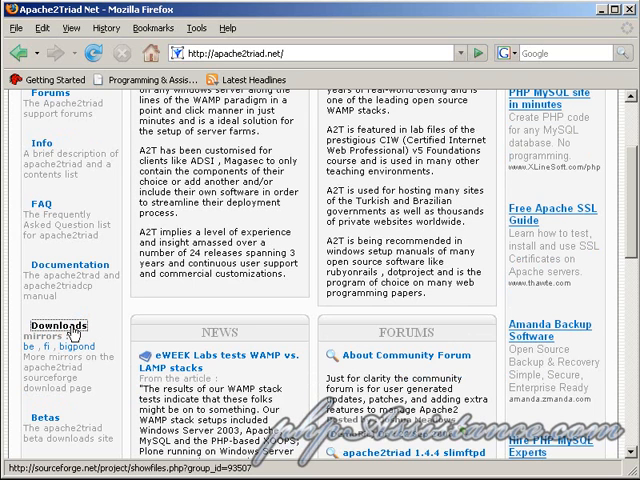
Go to the Apache2Triad downloads page and review the Latest File Releases list.
left_click(38, 324)
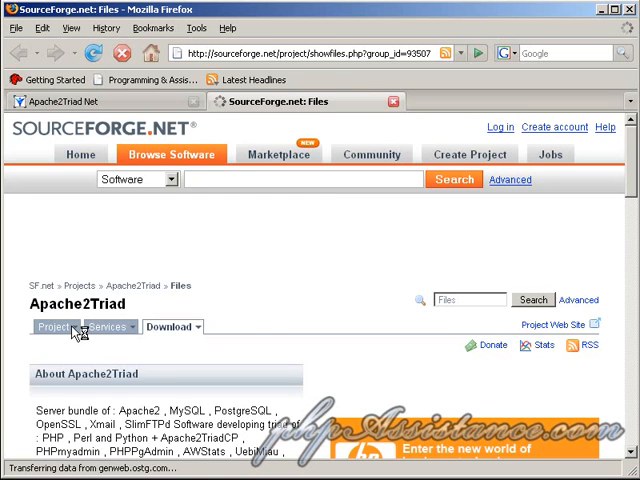
scroll("down", 3)
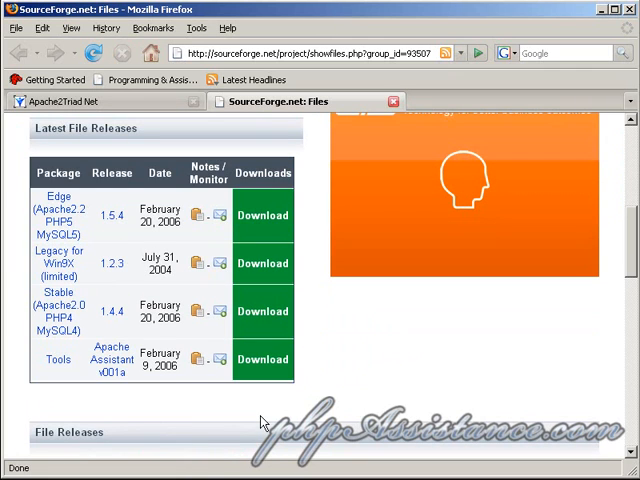
mouse_move(178, 390)
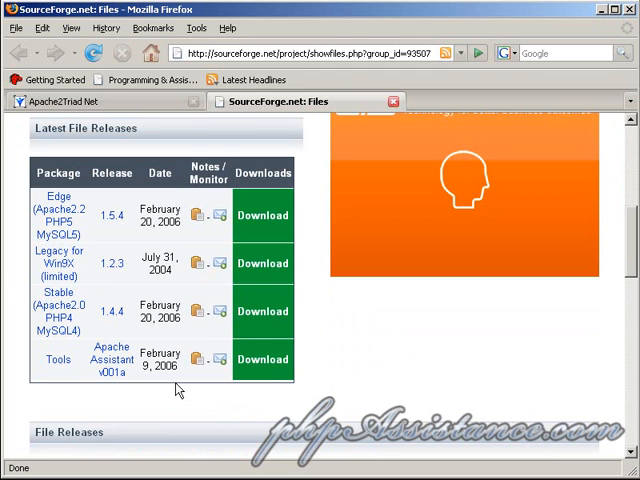
scroll("down", 3)
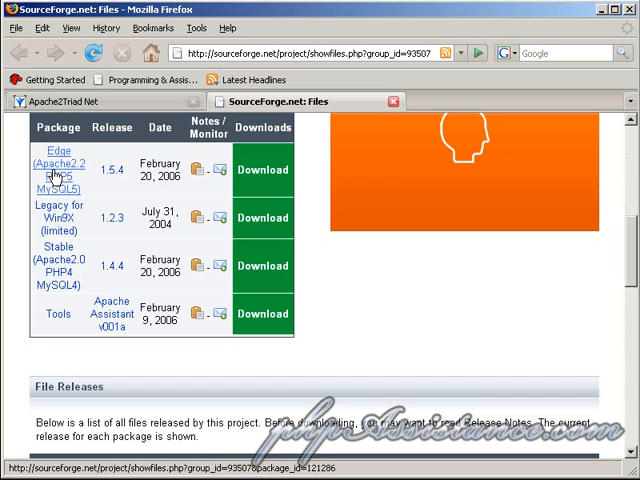
mouse_move(78, 192)
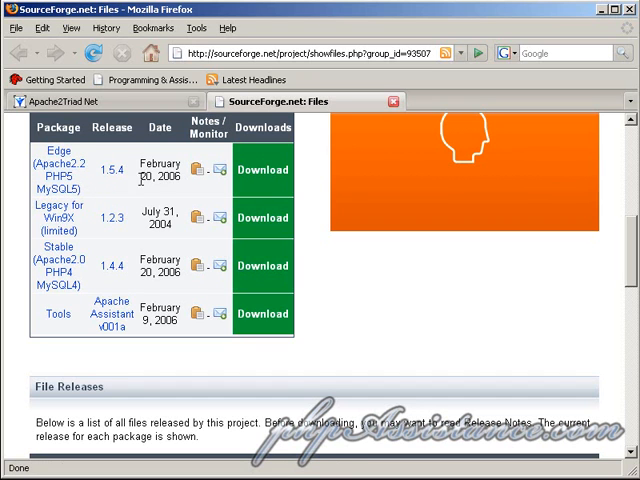
mouse_move(96, 222)
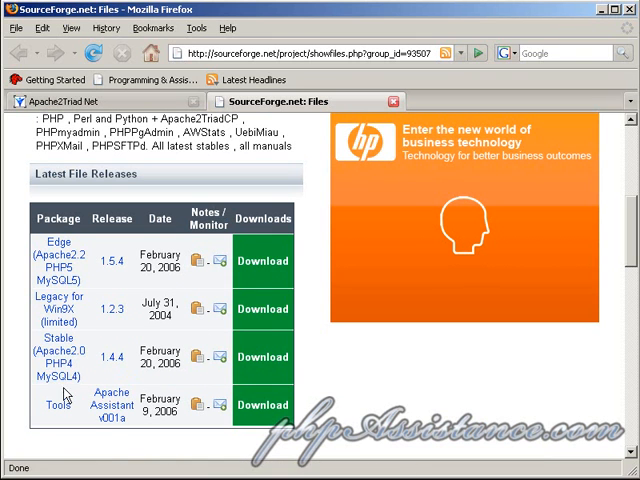
scroll("down", 3)
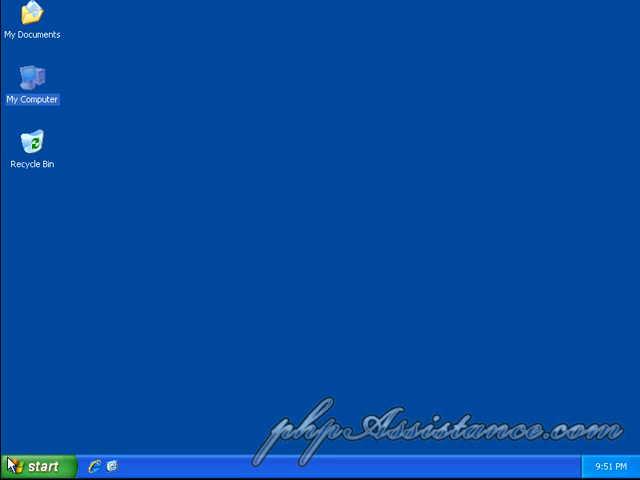
From My Computer, run apache2triad1.5.4.exe on the D: drive.
left_click(36, 466)
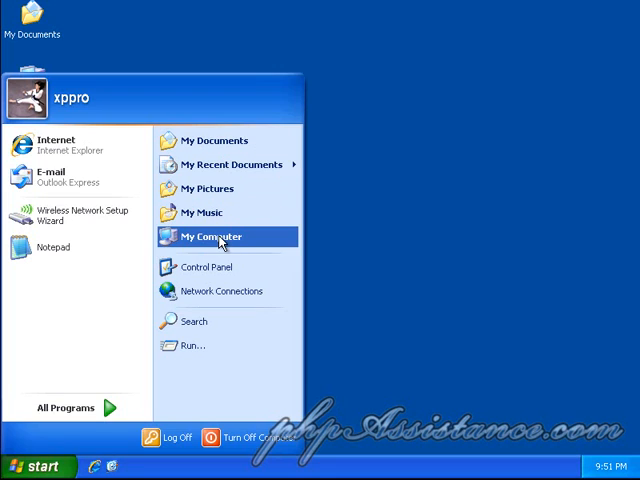
left_click(210, 236)
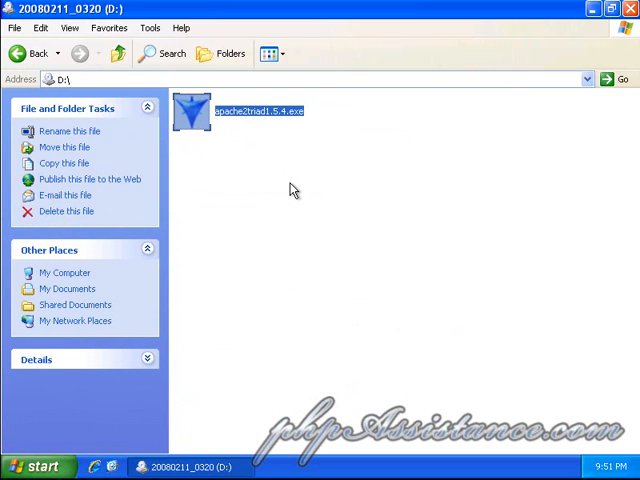
double_click(192, 112)
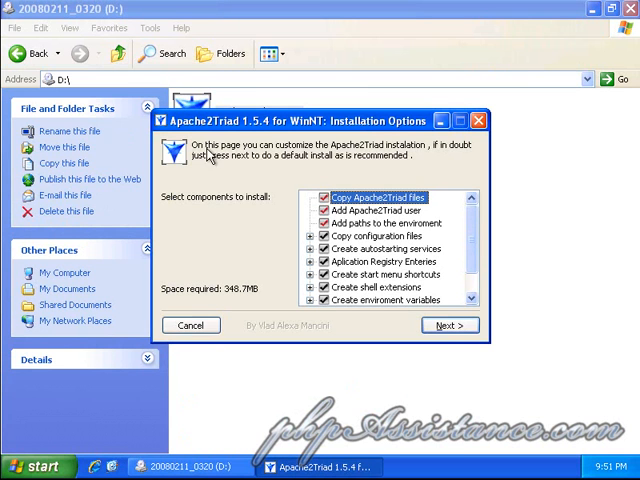
Keep the default components and start entering C:\srv as the destination folder.
left_click(448, 324)
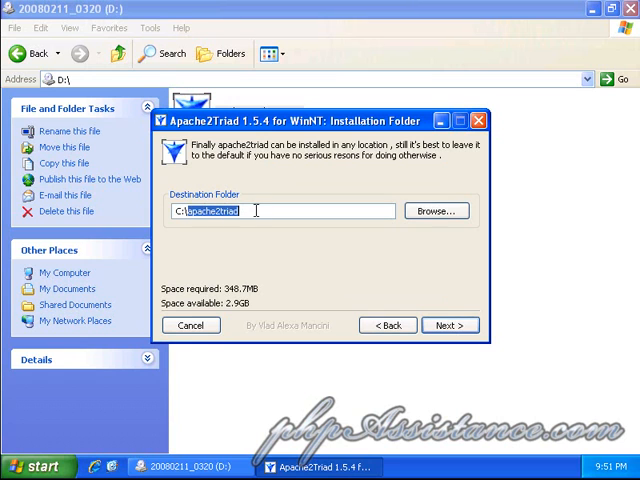
mouse_move(282, 264)
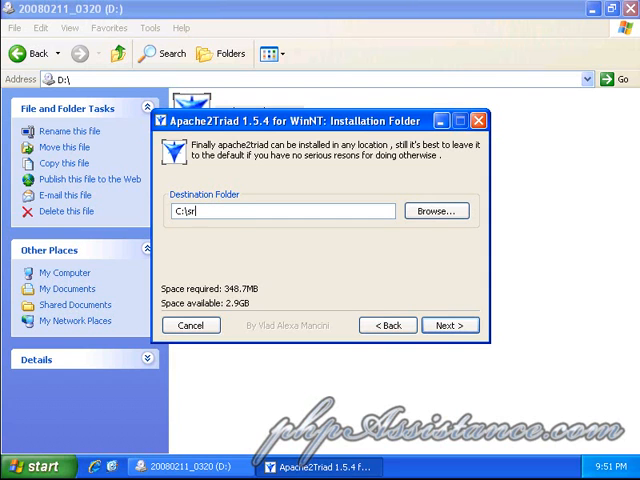
type("v\\")
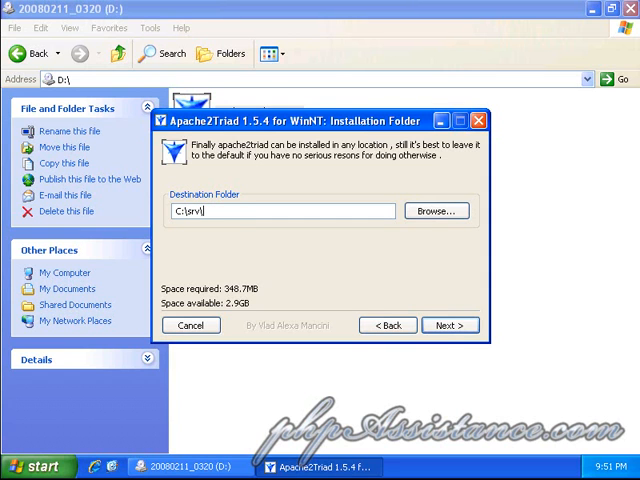
Accept the C:\srv folder, enter and confirm the global password, and continue to the license page.
left_click(448, 324)
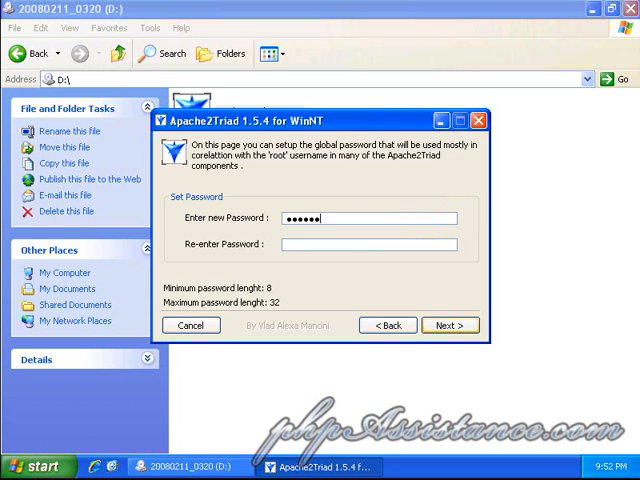
type("•")
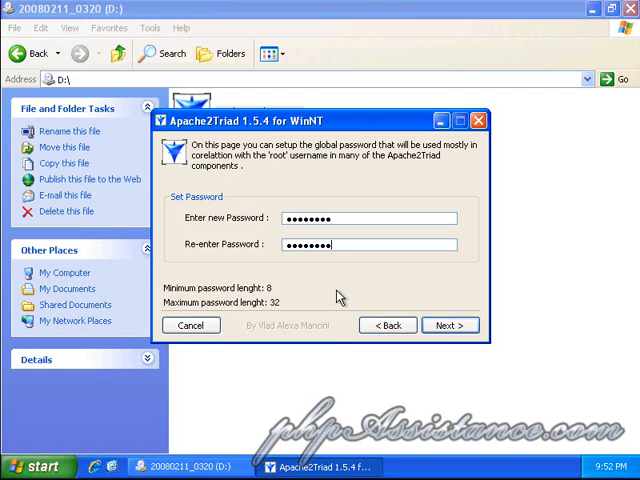
mouse_move(408, 280)
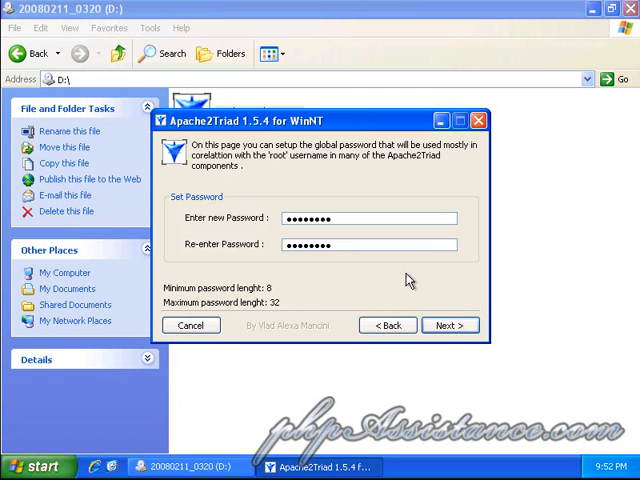
mouse_move(404, 280)
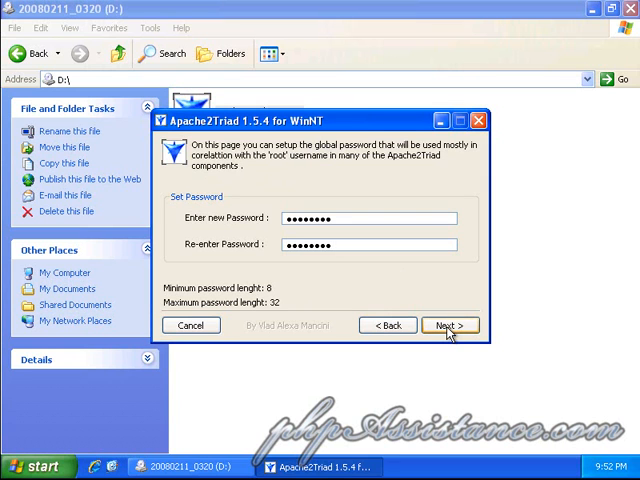
left_click(452, 324)
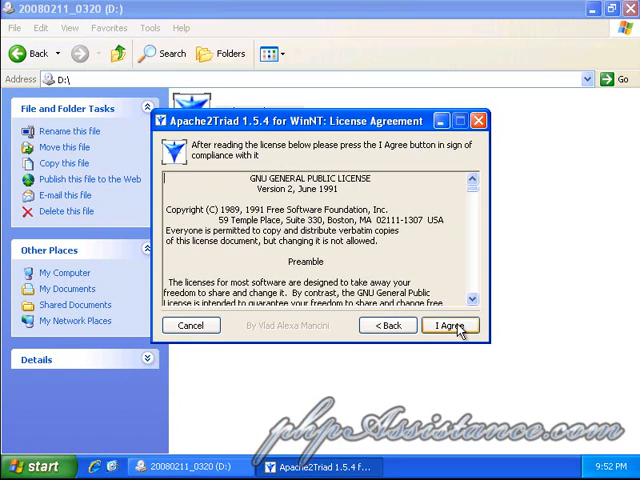
Agree to the GNU GPL so the installer begins extracting files.
left_click(450, 324)
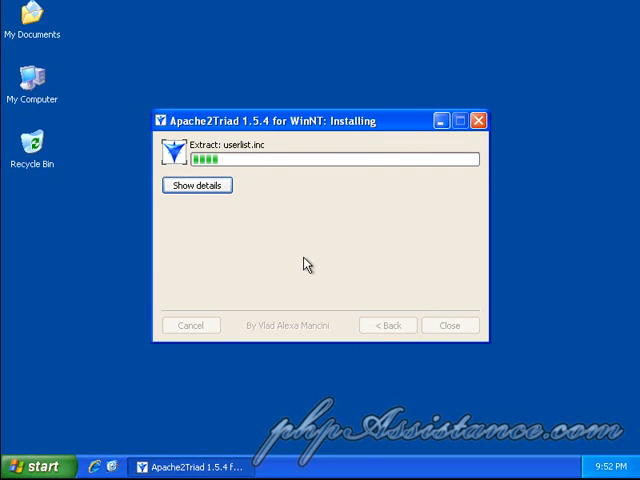
mouse_move(200, 292)
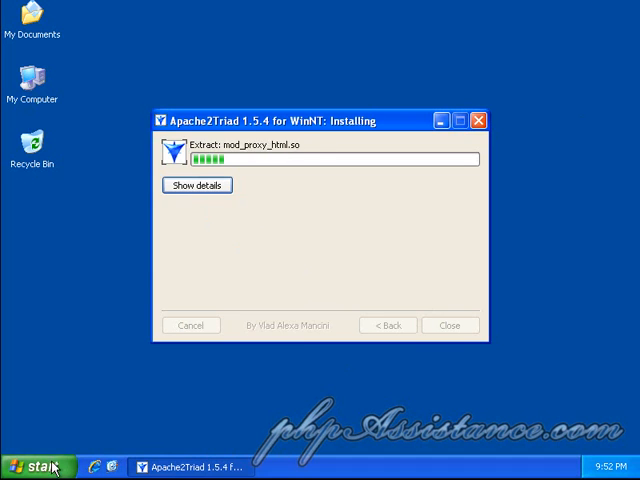
On Local Disk (C:), create a new text document and name it test.
left_click(32, 466)
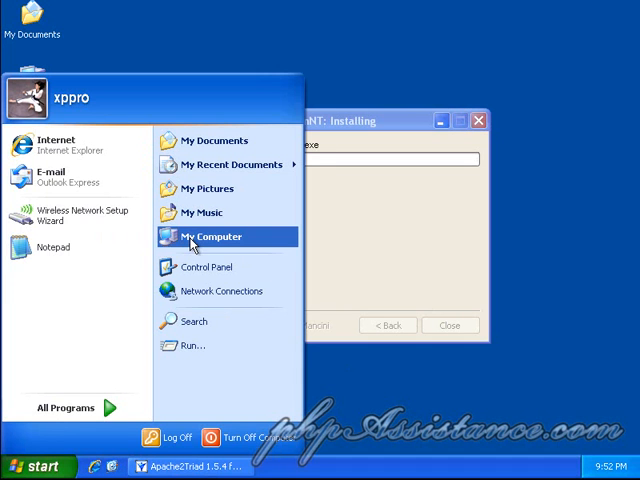
left_click(210, 236)
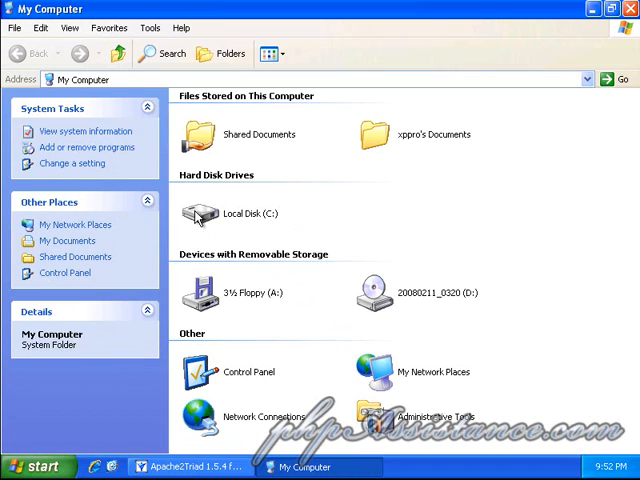
double_click(230, 212)
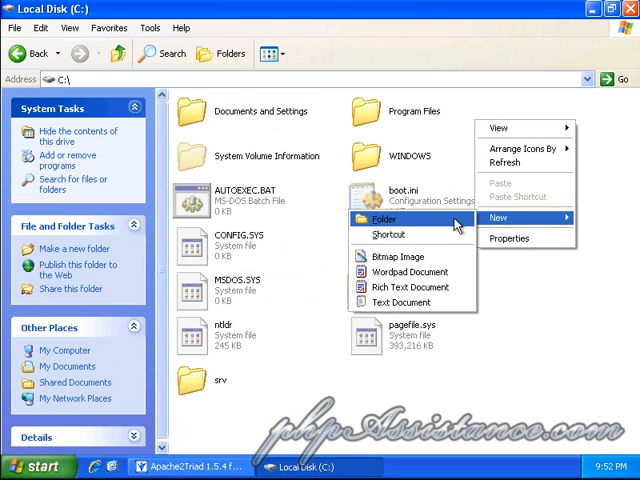
left_click(400, 302)
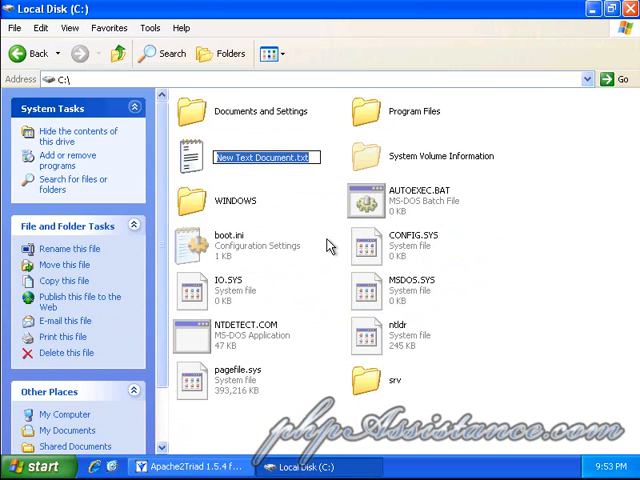
type("test.")
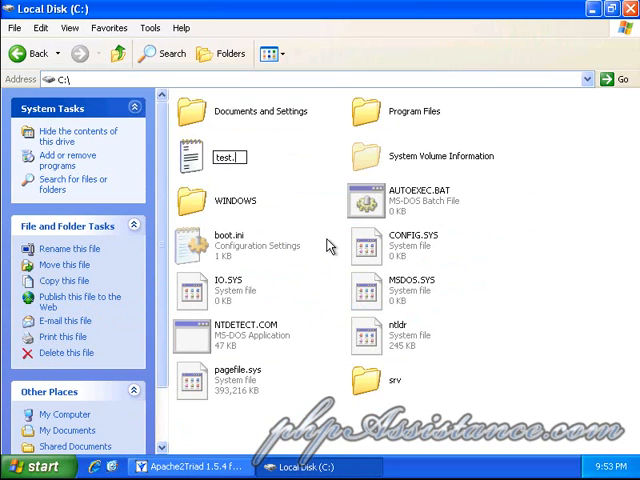